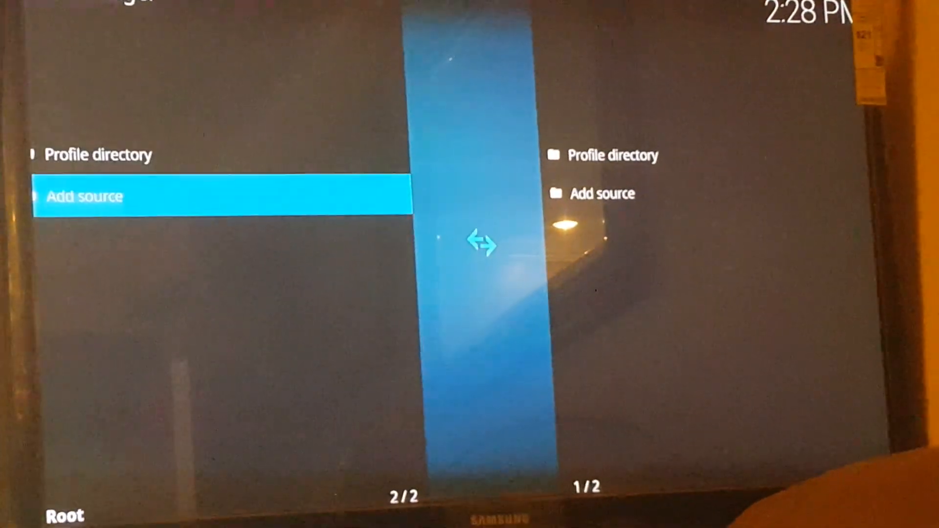
Step: Begin adding a new file source from the File manager's Add source entry
click(83, 197)
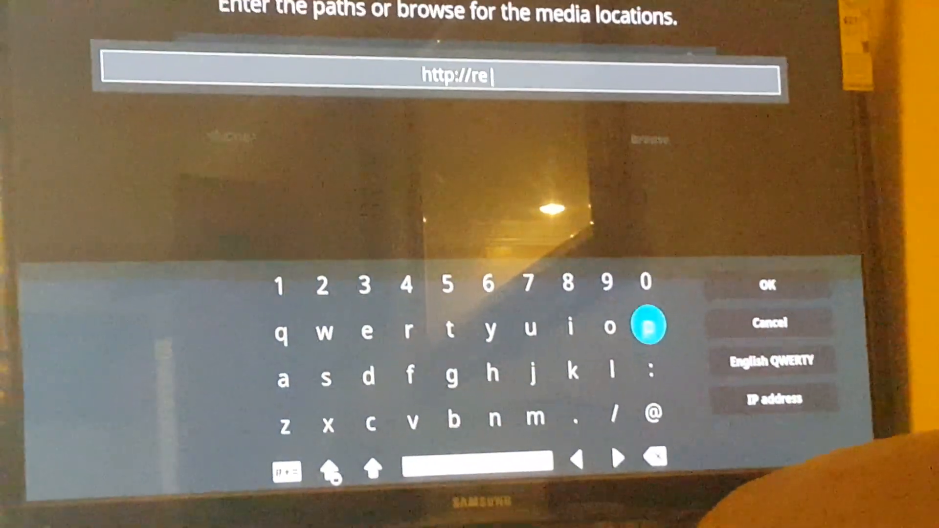
click(575, 417)
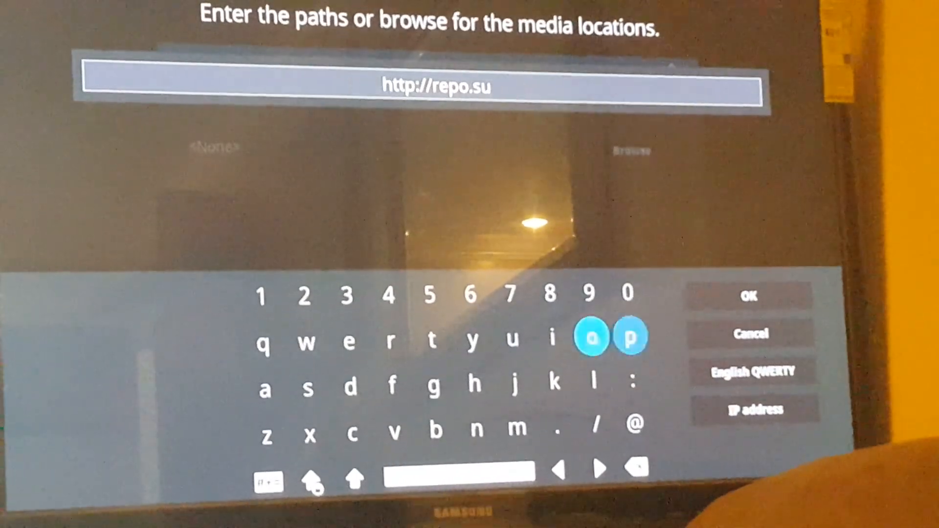
click(631, 336)
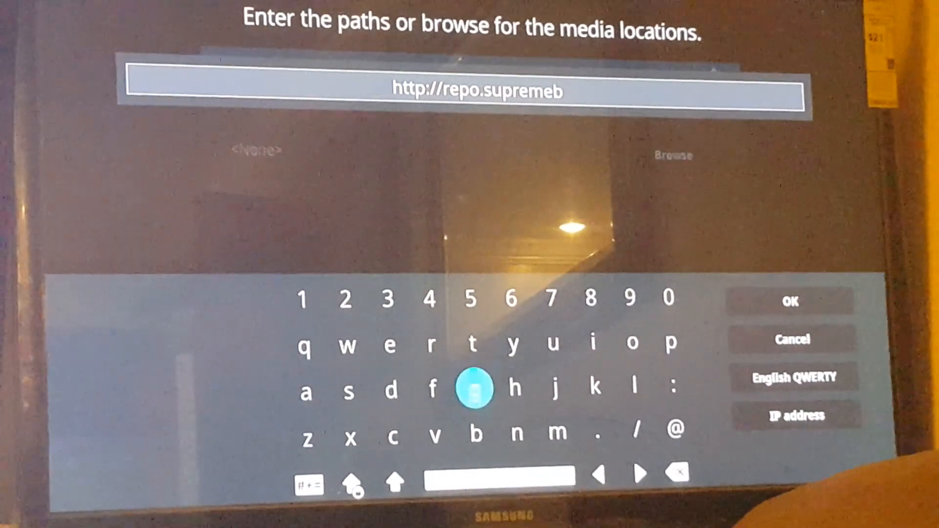
click(591, 353)
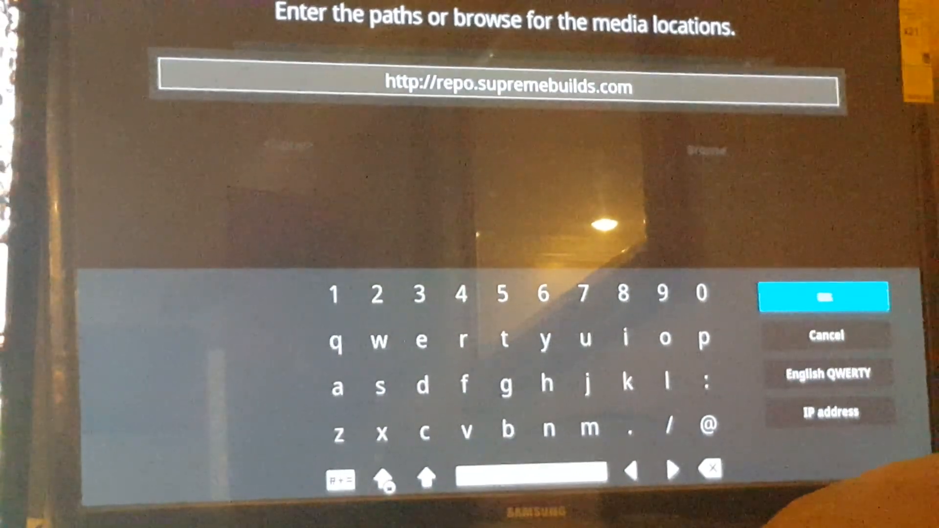
click(825, 300)
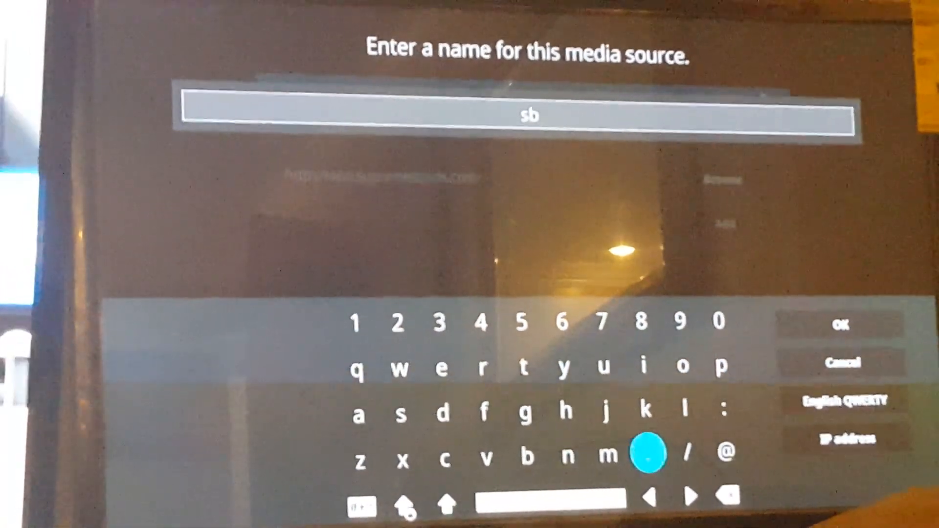
Step: Confirm 'sb' as the name of the supremebuilds media source
click(839, 336)
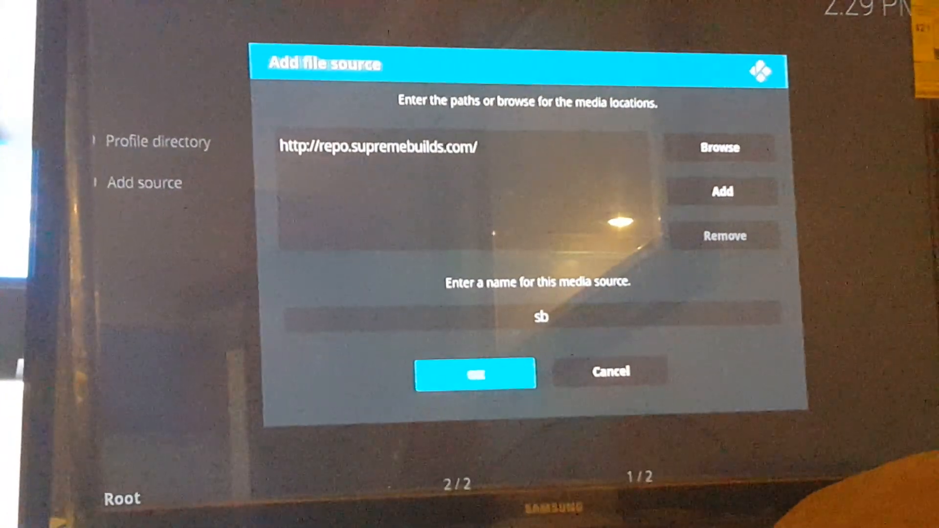